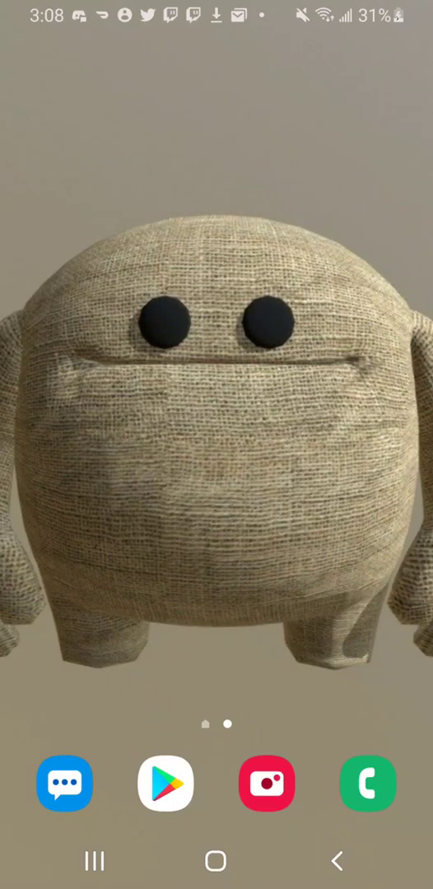
Launch Spotify from the home screen and browse its Home shortcuts.
click(267, 784)
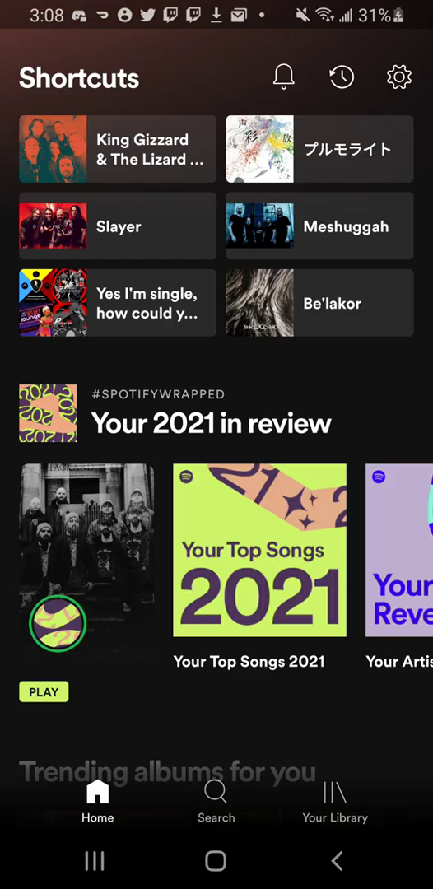
scroll(down, 3)
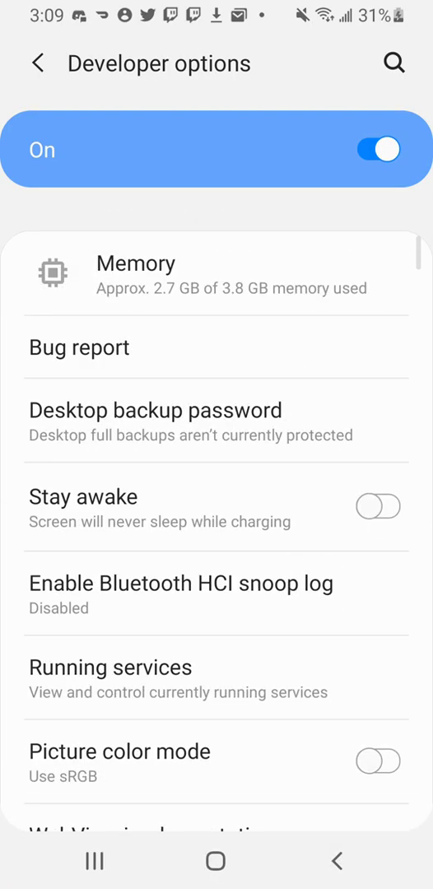
click(37, 63)
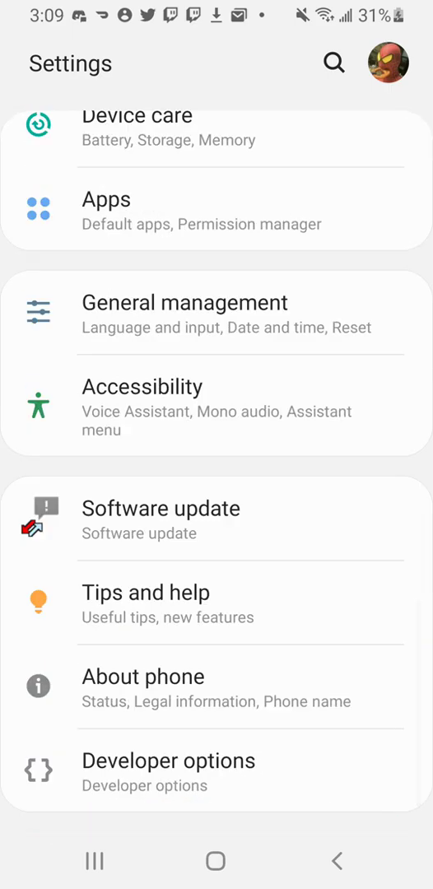
click(168, 760)
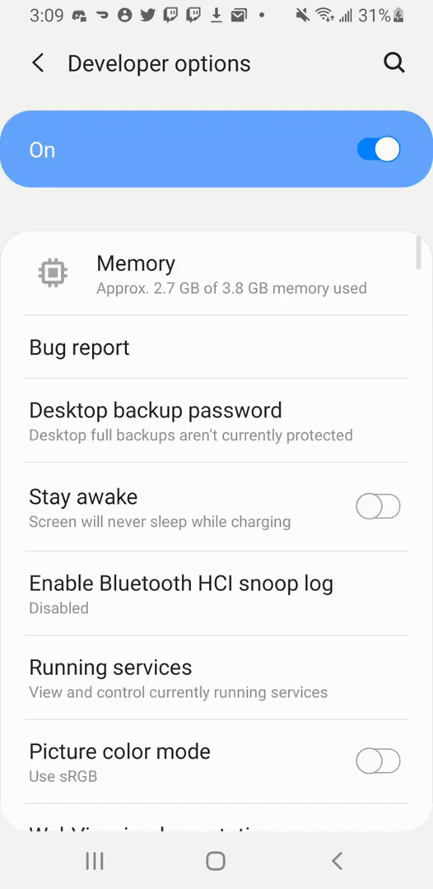
scroll(down, 3)
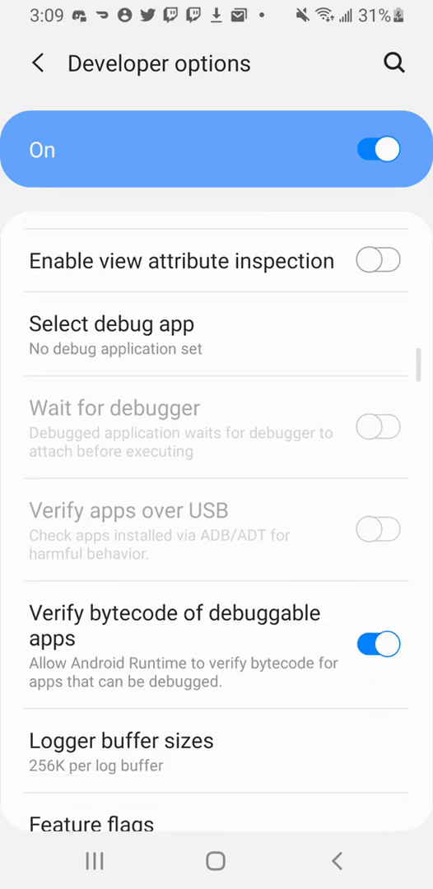
scroll(down, 3)
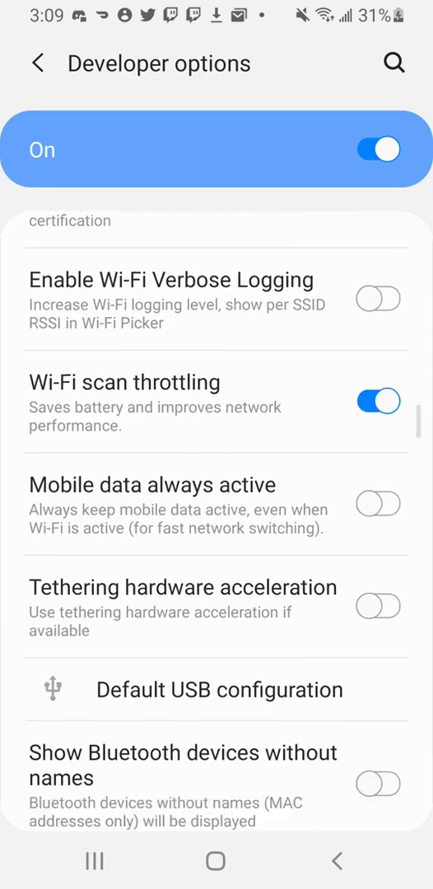
scroll(down, 3)
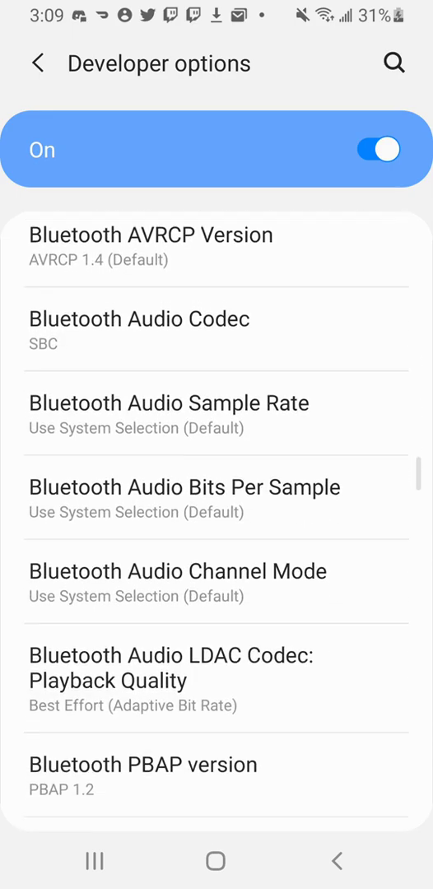
scroll(down, 3)
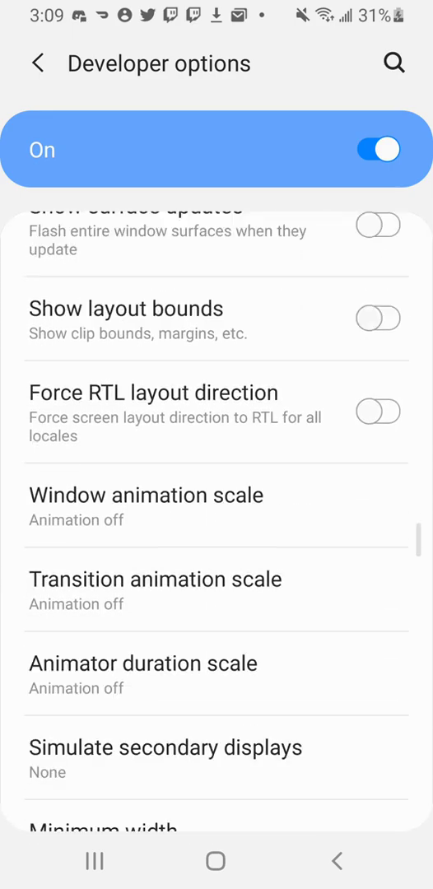
scroll(down, 3)
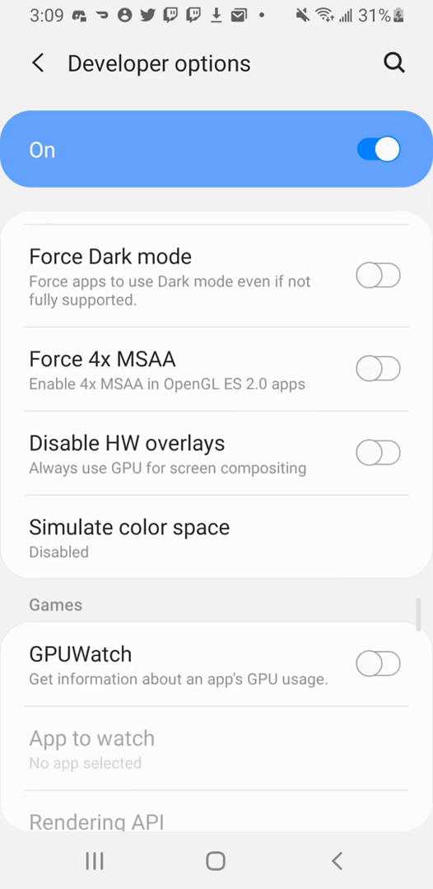
scroll(down, 3)
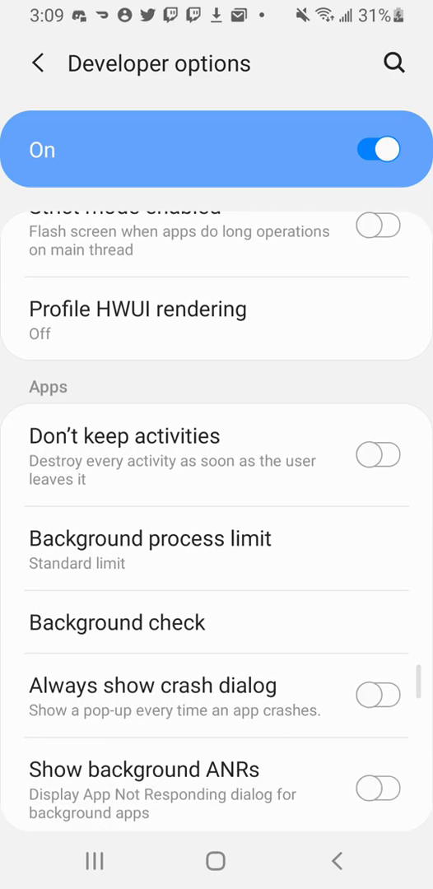
scroll(down, 3)
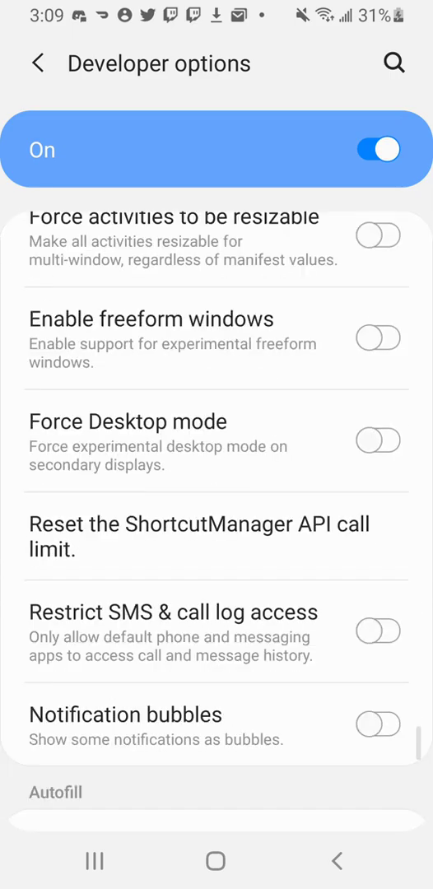
scroll(down, 3)
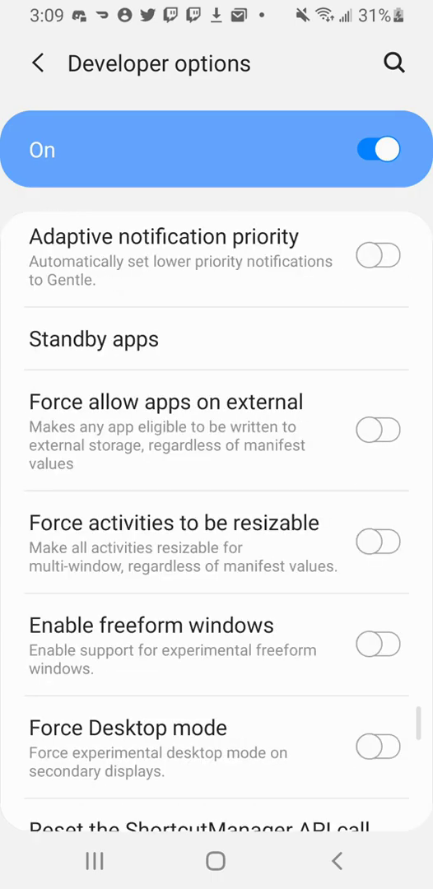
scroll(down, 3)
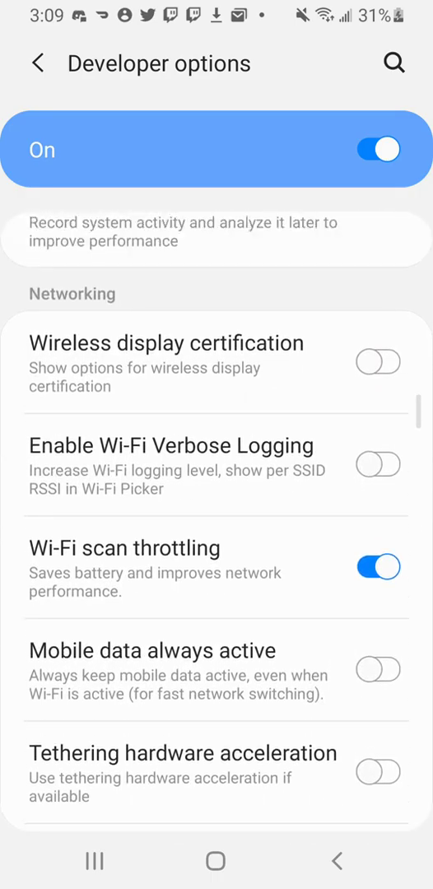
scroll(down, 3)
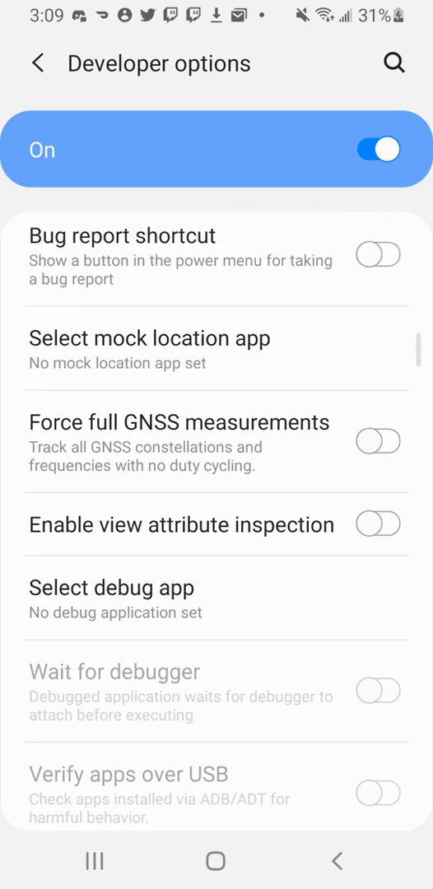
scroll(down, 3)
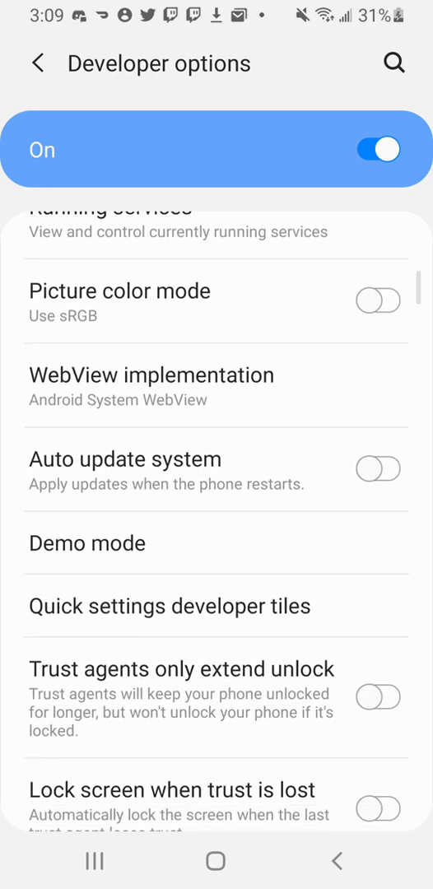
scroll(down, 3)
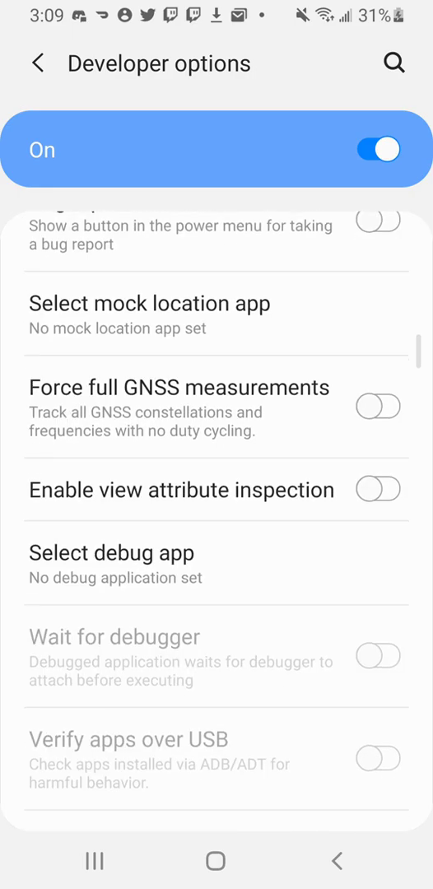
scroll(down, 3)
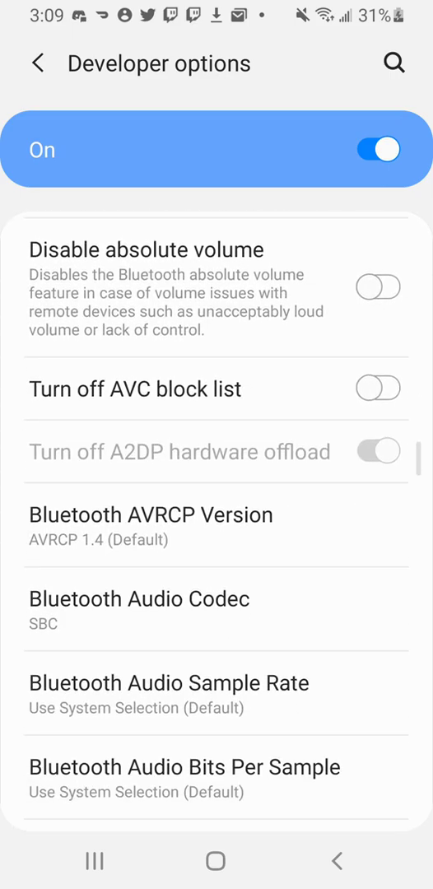
scroll(down, 3)
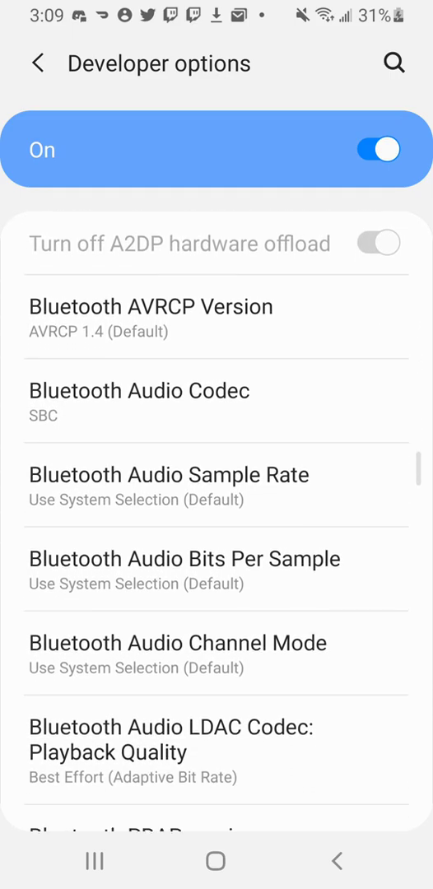
scroll(down, 3)
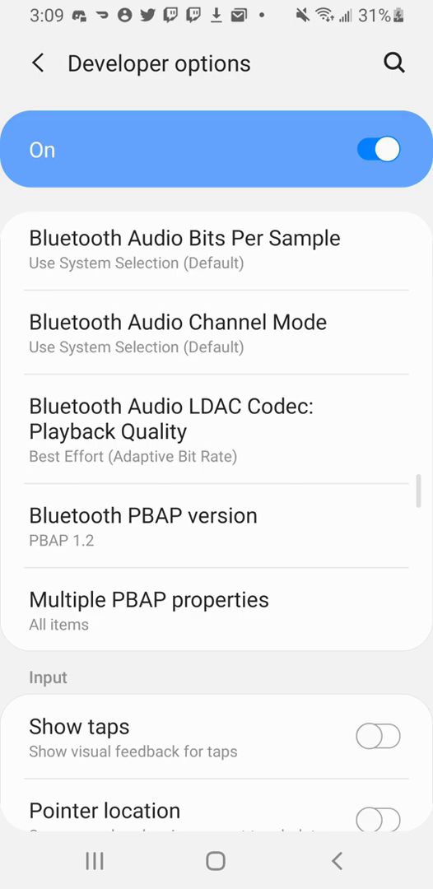
Choose .5x for the animation duration scale in Developer options.
scroll(down, 3)
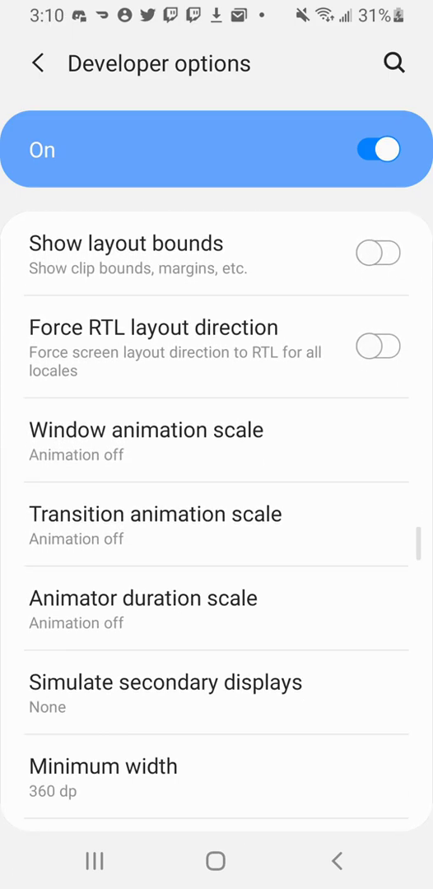
click(145, 428)
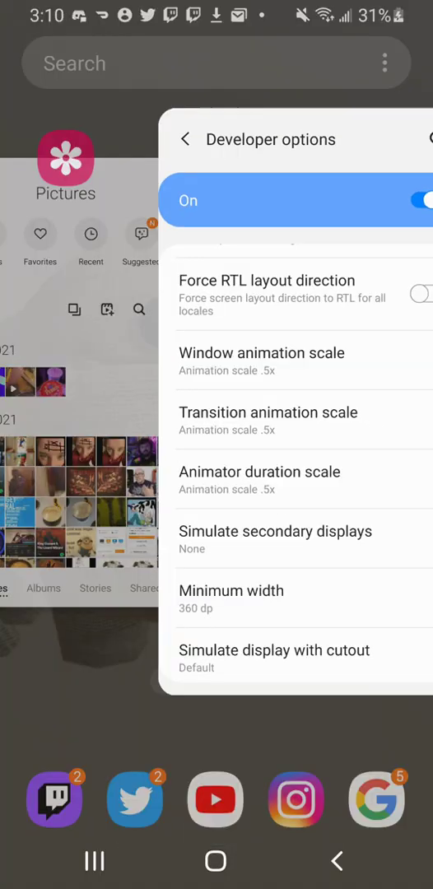
Relaunch Spotify to confirm it opens, then return to the home screen.
click(215, 861)
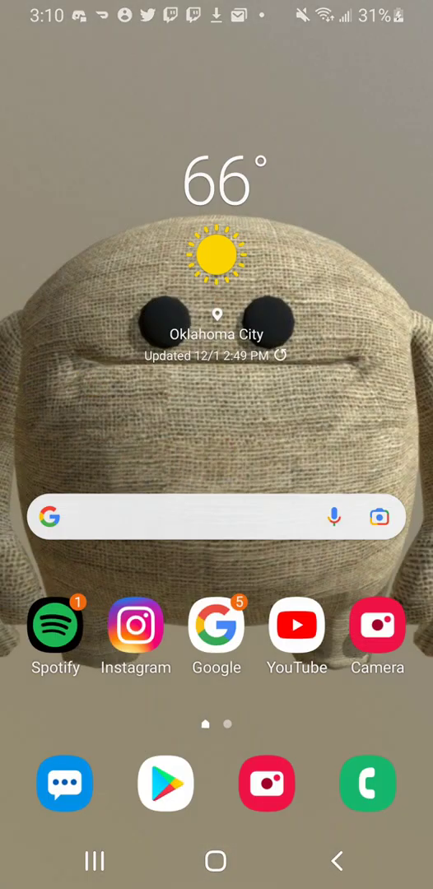
click(56, 624)
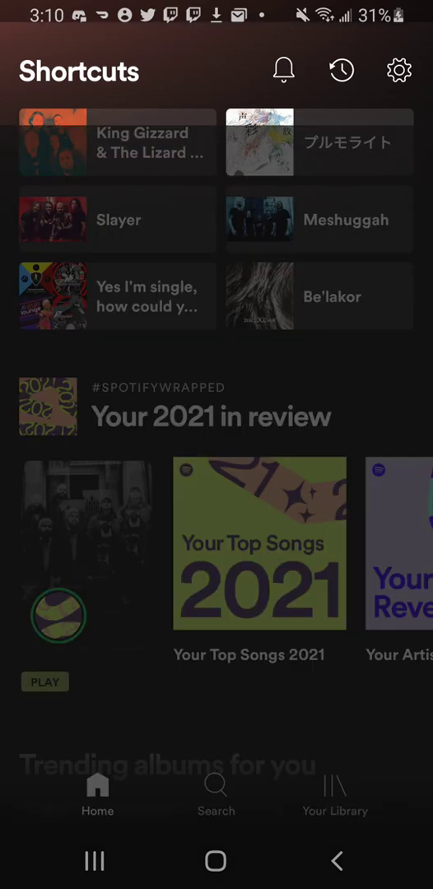
key(HOME)
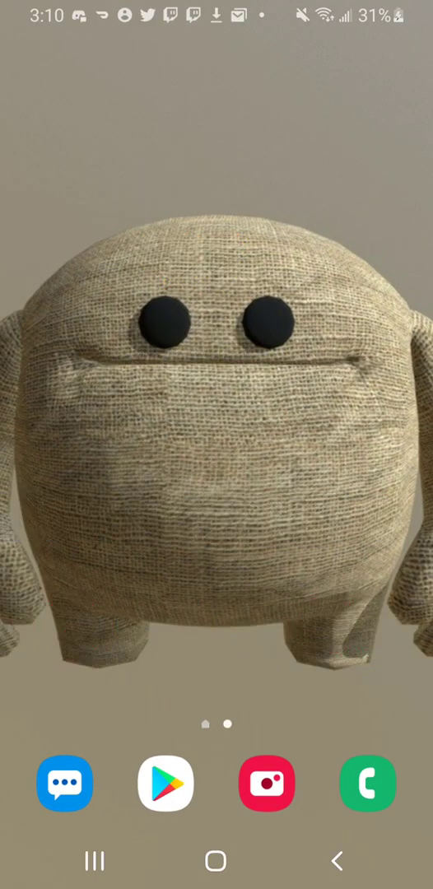